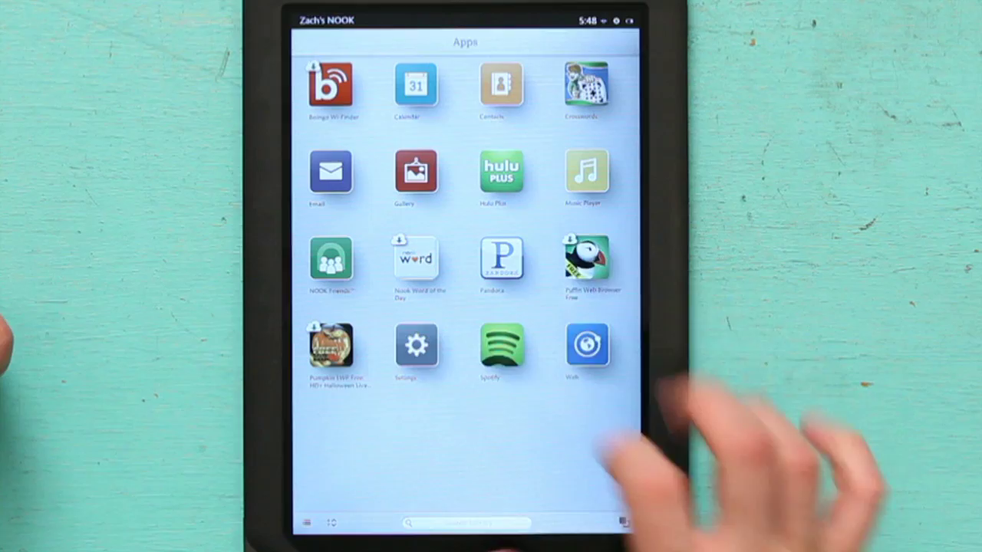
Turn Bluetooth on in Settings and select the MacBook Pro under Available Devices
click(416, 343)
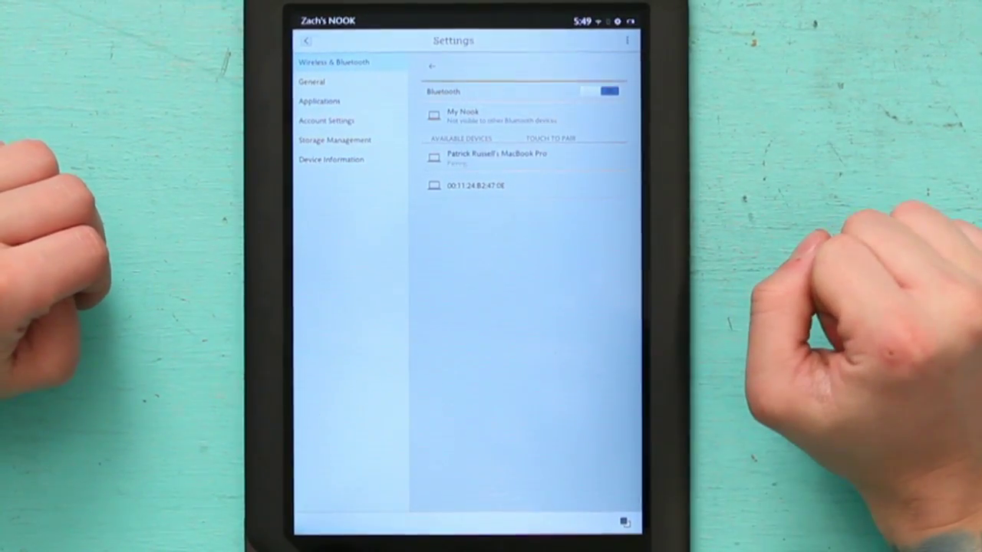
Request pairing with the MacBook Pro and accept passkey 384816 in the pairing dialog
click(491, 155)
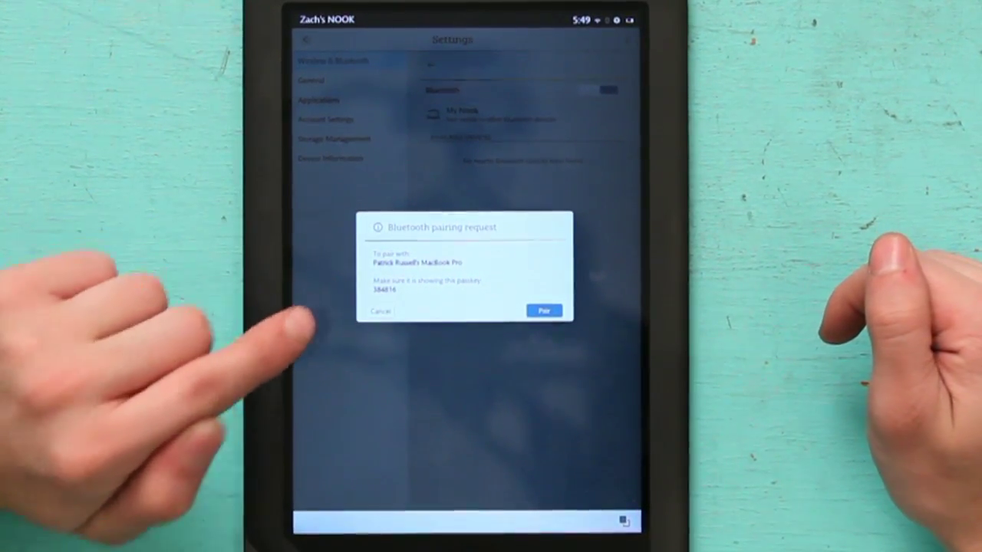
click(542, 309)
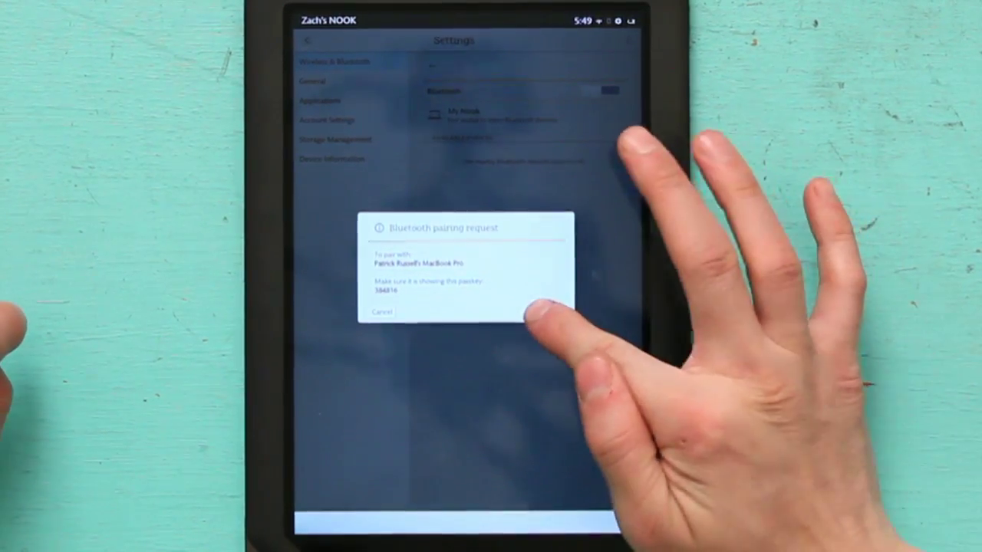